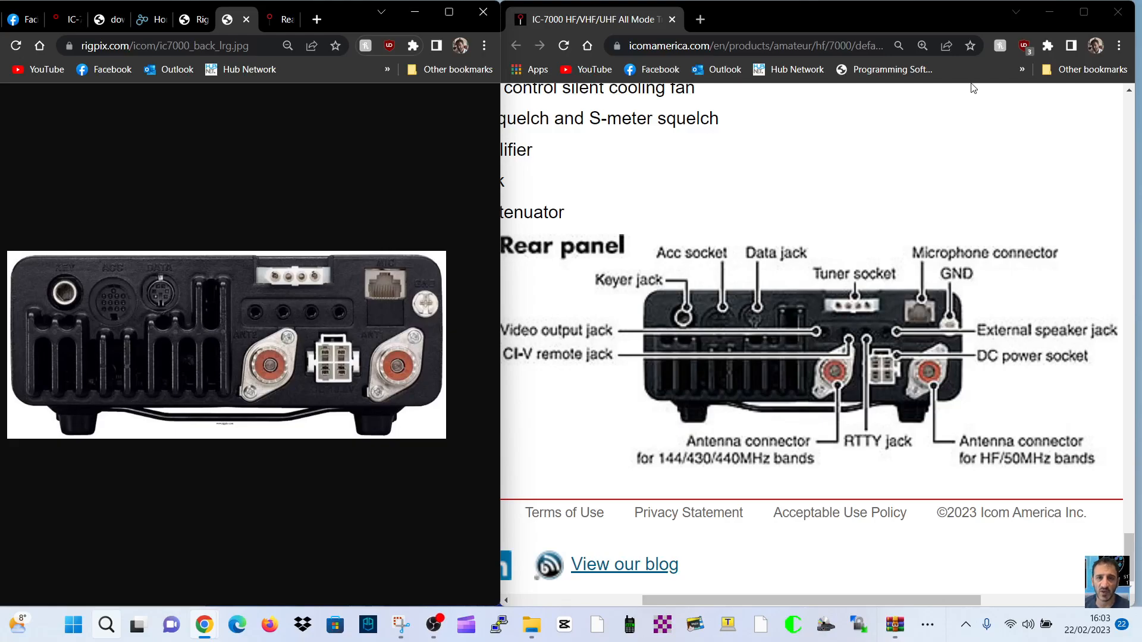
mouse_move(949, 153)
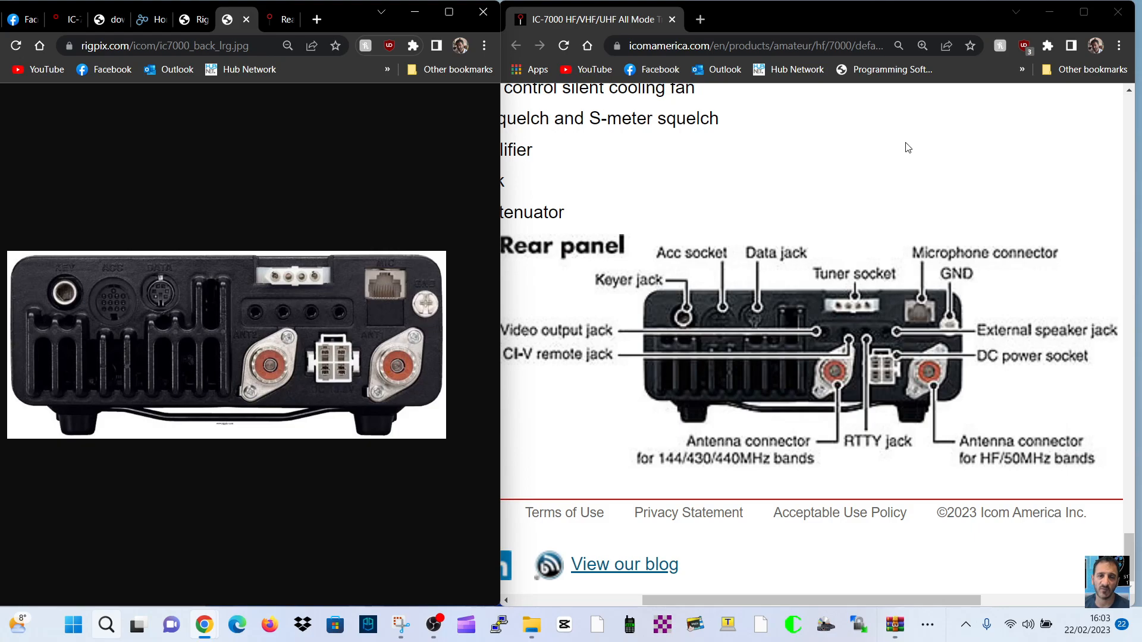
mouse_move(677, 269)
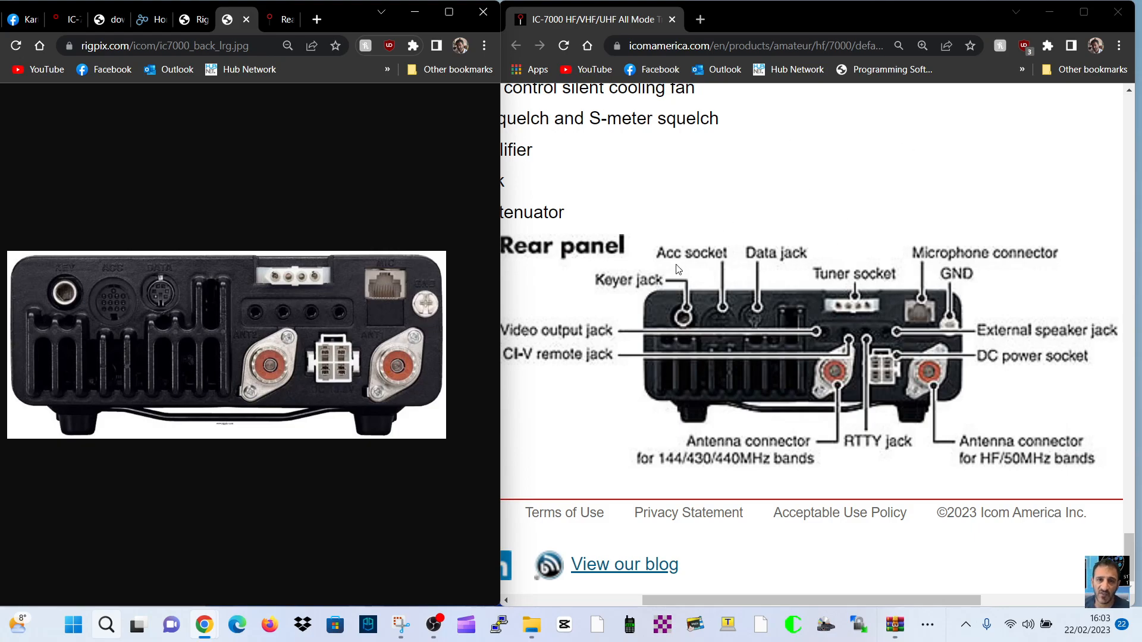
mouse_move(239, 299)
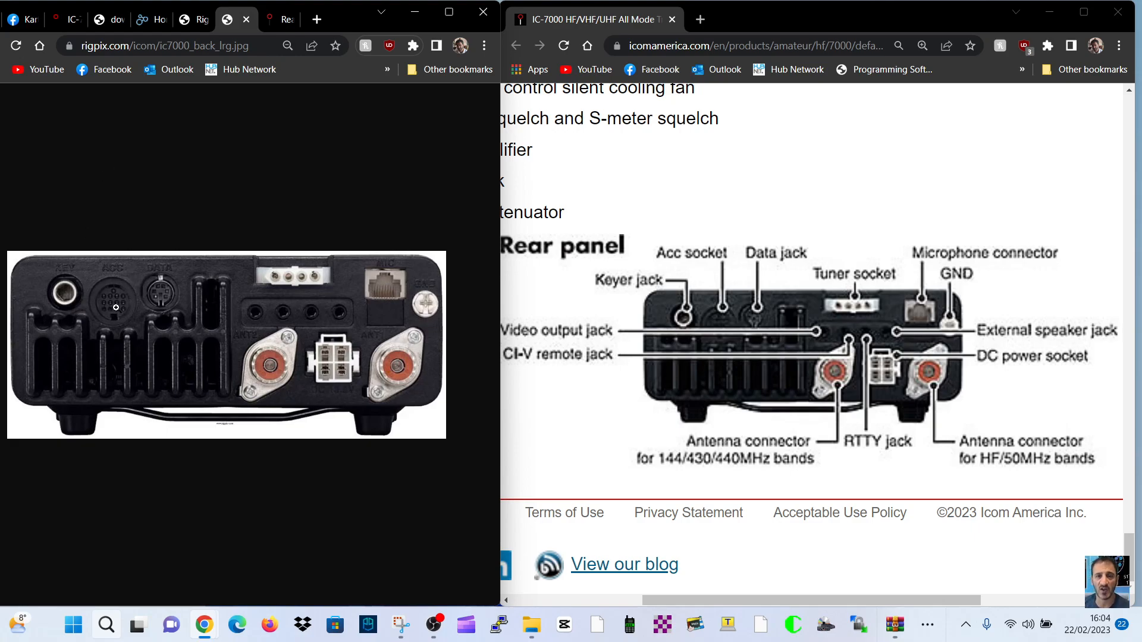
click(22, 19)
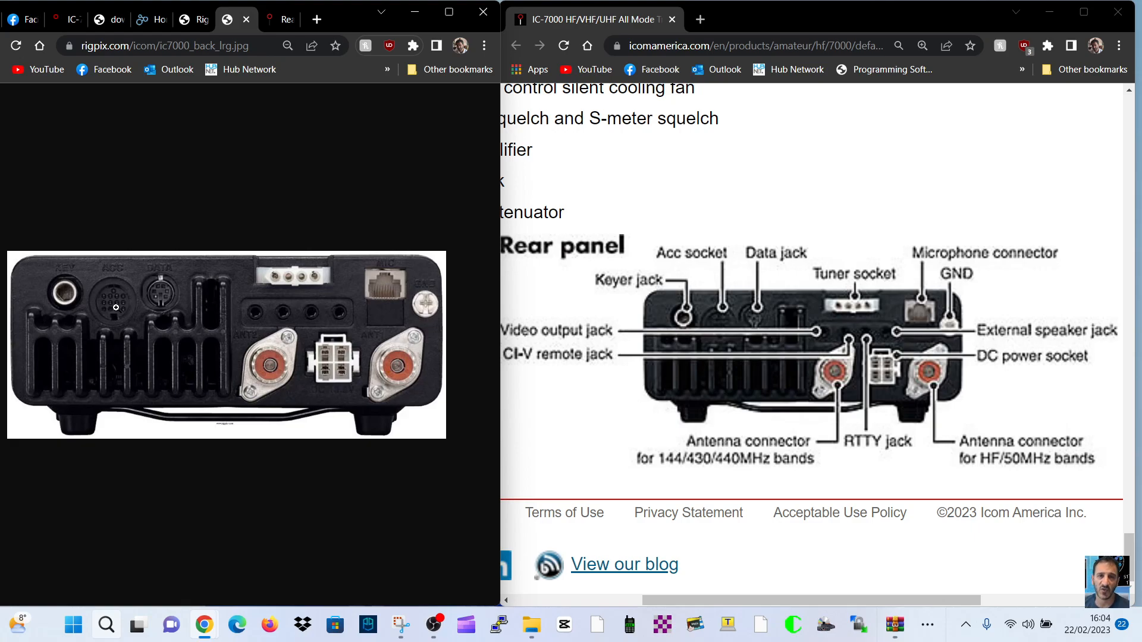
mouse_move(748, 291)
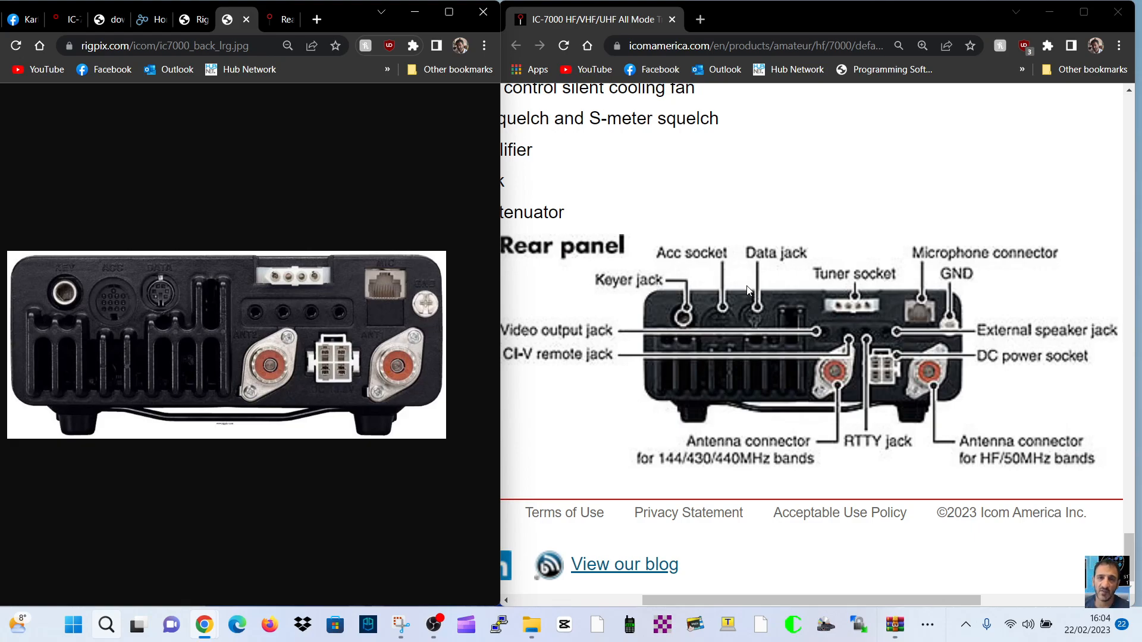
mouse_move(819, 337)
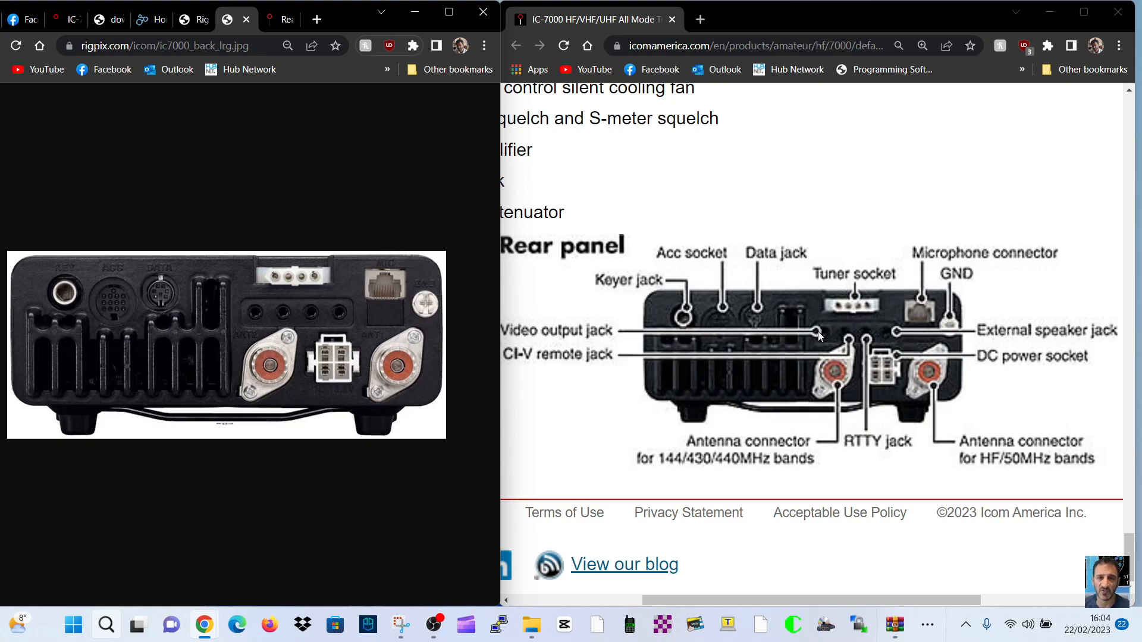